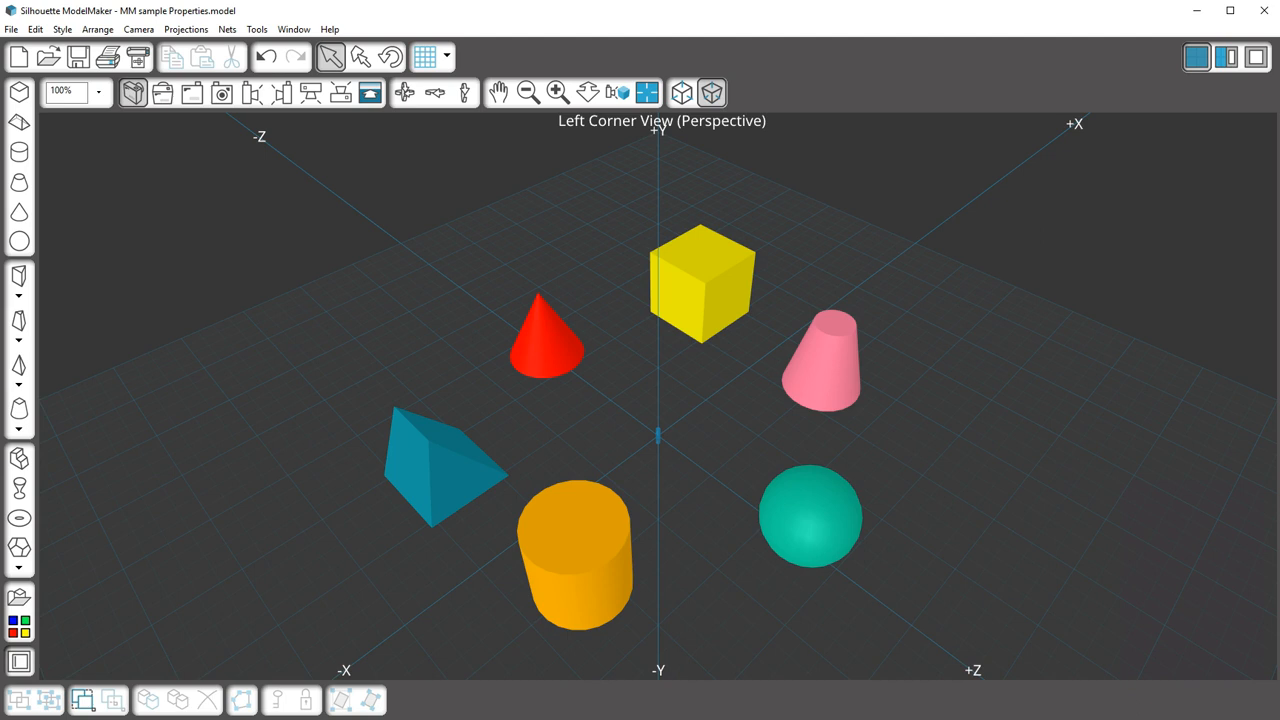
Show the yellow cube's Properties, listing its 3.00 cm width, height and depth
right_click(700, 285)
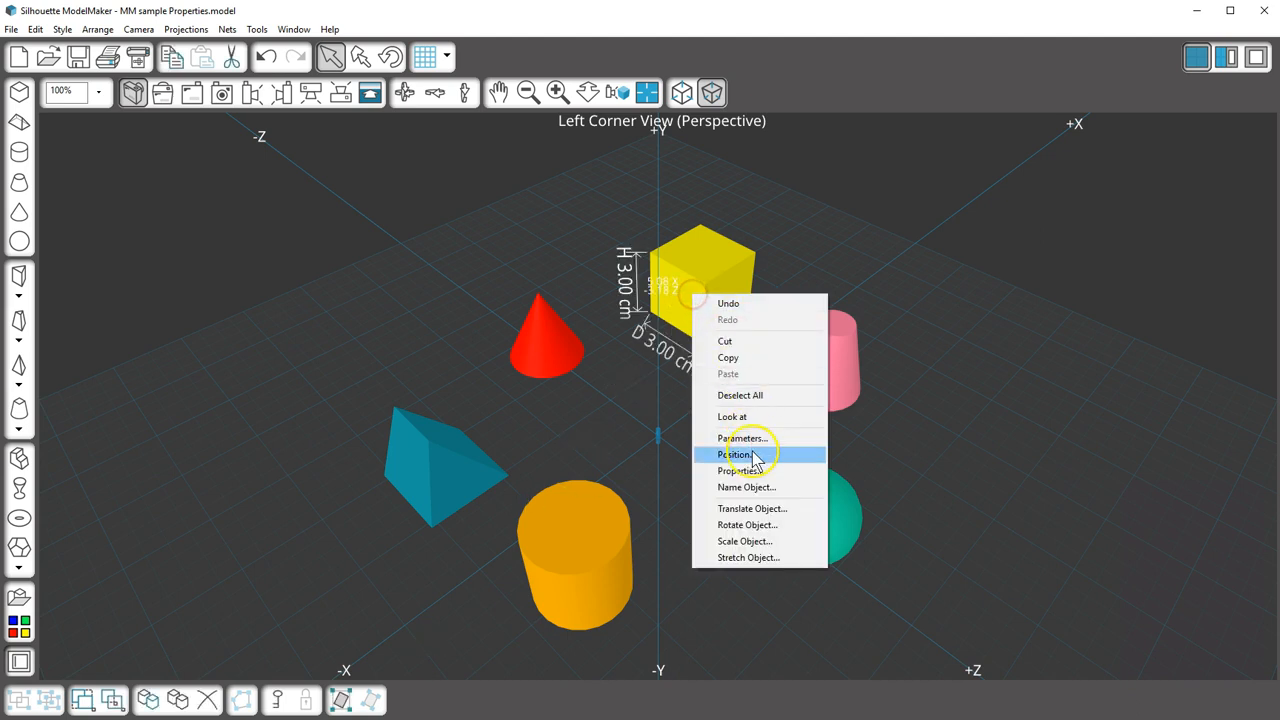
left_click(739, 470)
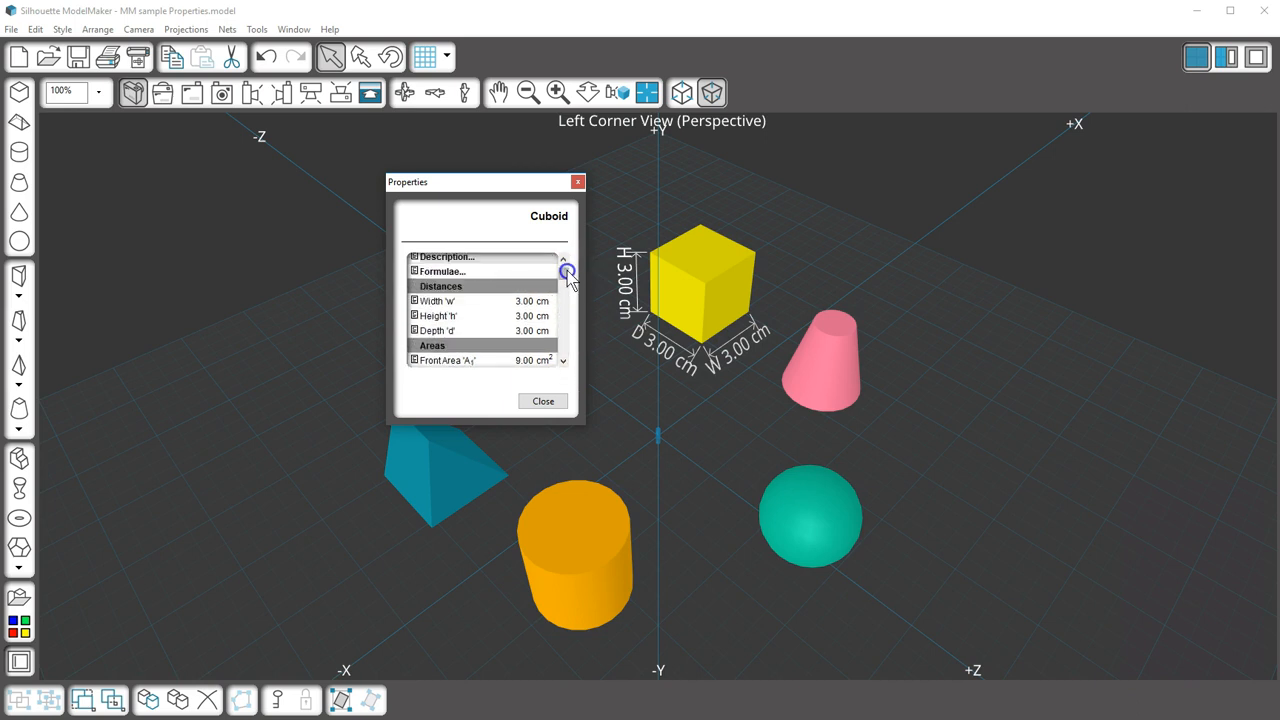
View the cuboid description, then its formulae: surface area 2(wh+hd+wd), volume whd
left_click(568, 272)
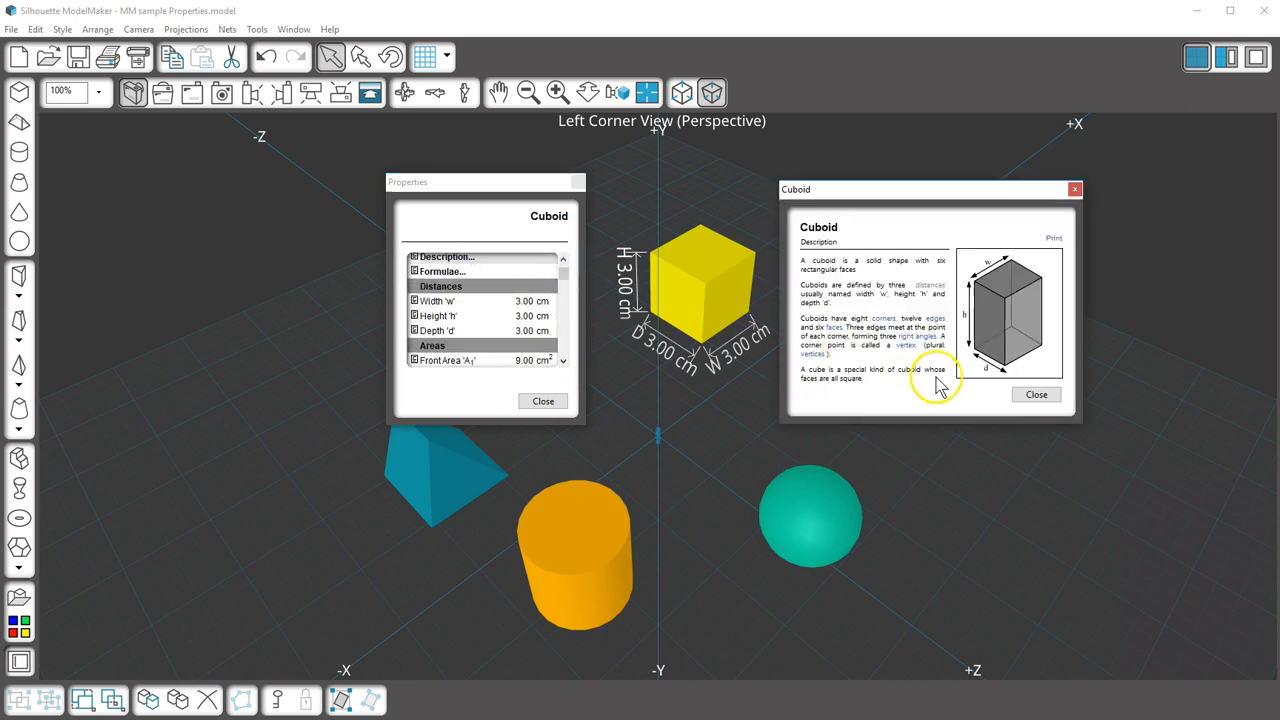
mouse_move(945, 410)
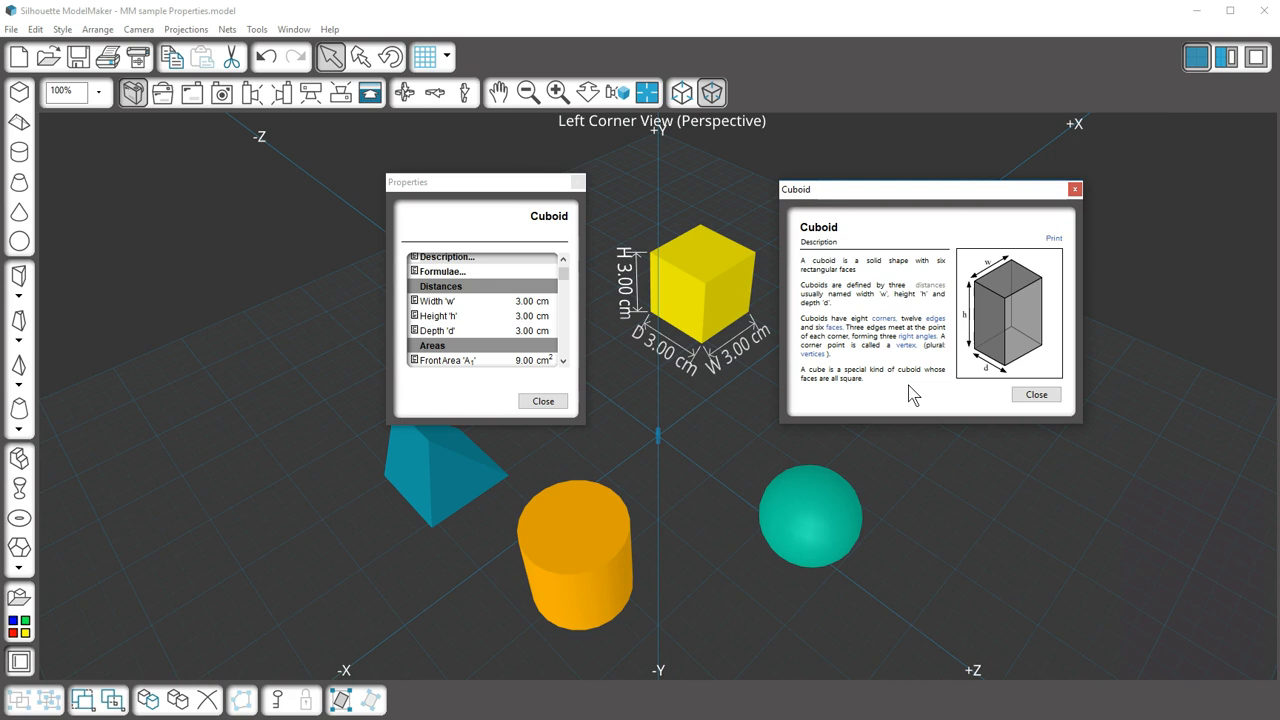
left_click(442, 271)
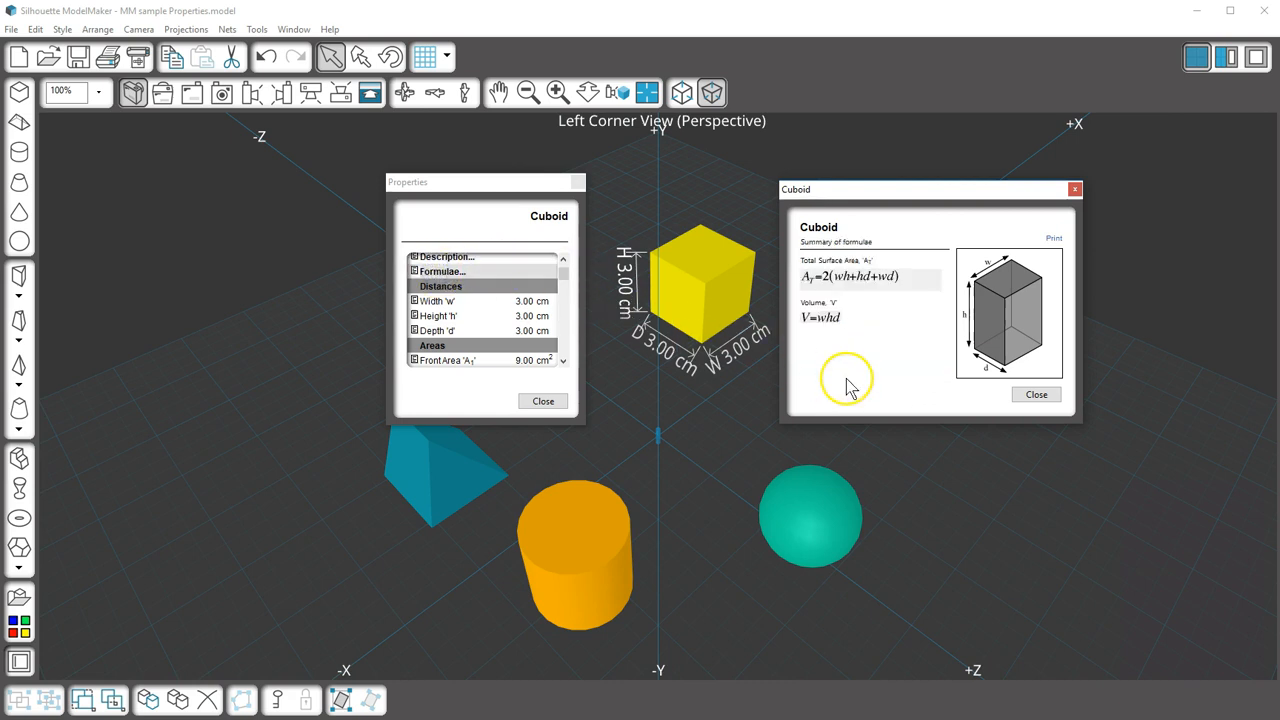
mouse_move(860, 380)
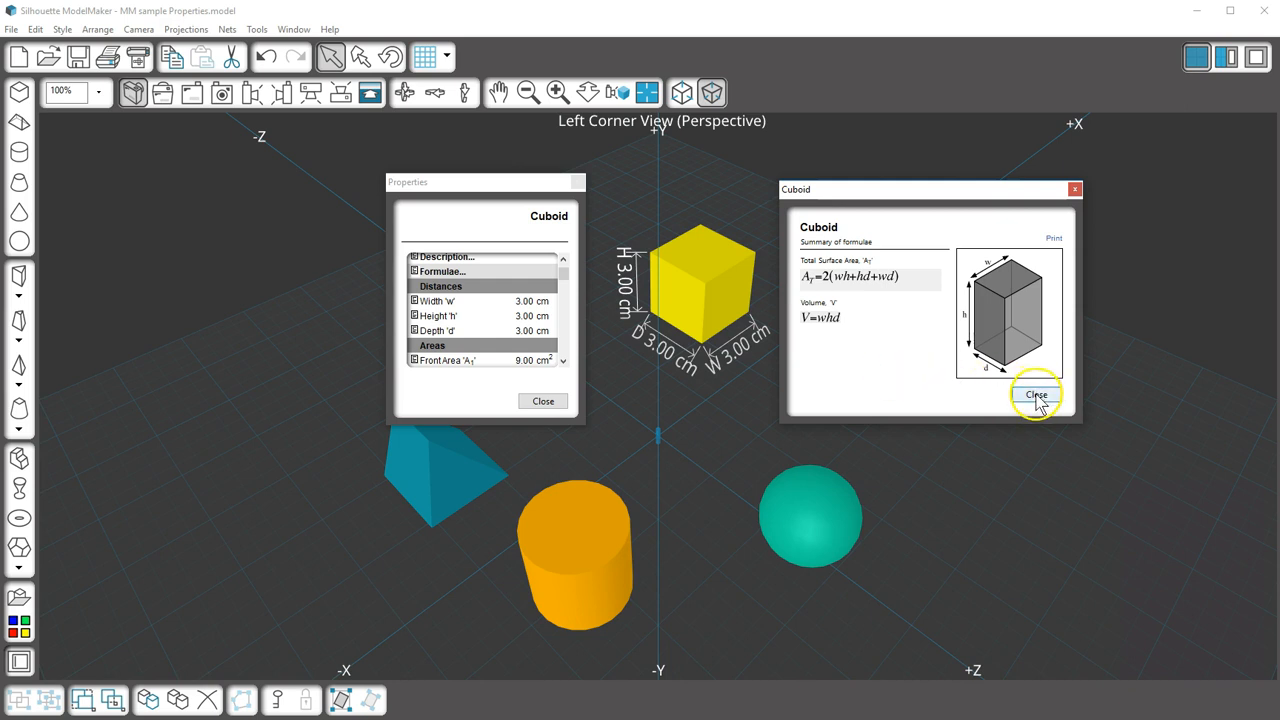
Close the Cuboid formulae window, leaving the Properties window open
left_click(1036, 394)
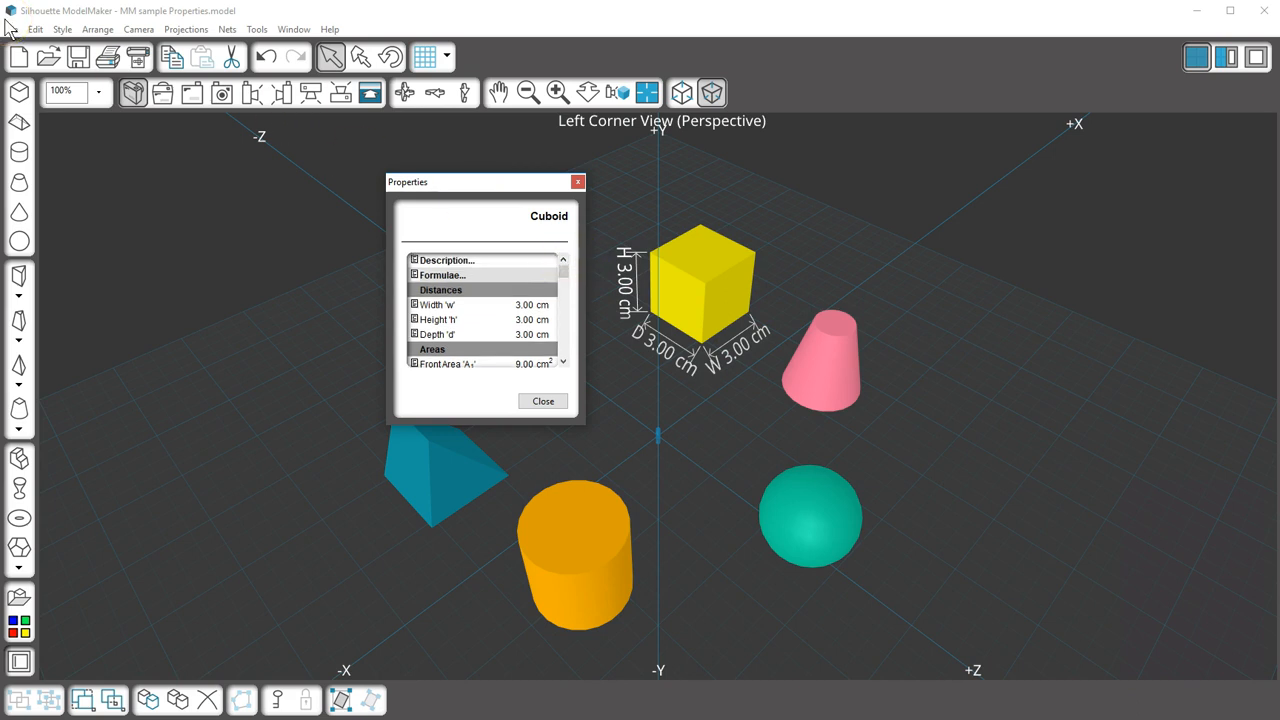
left_click(12, 28)
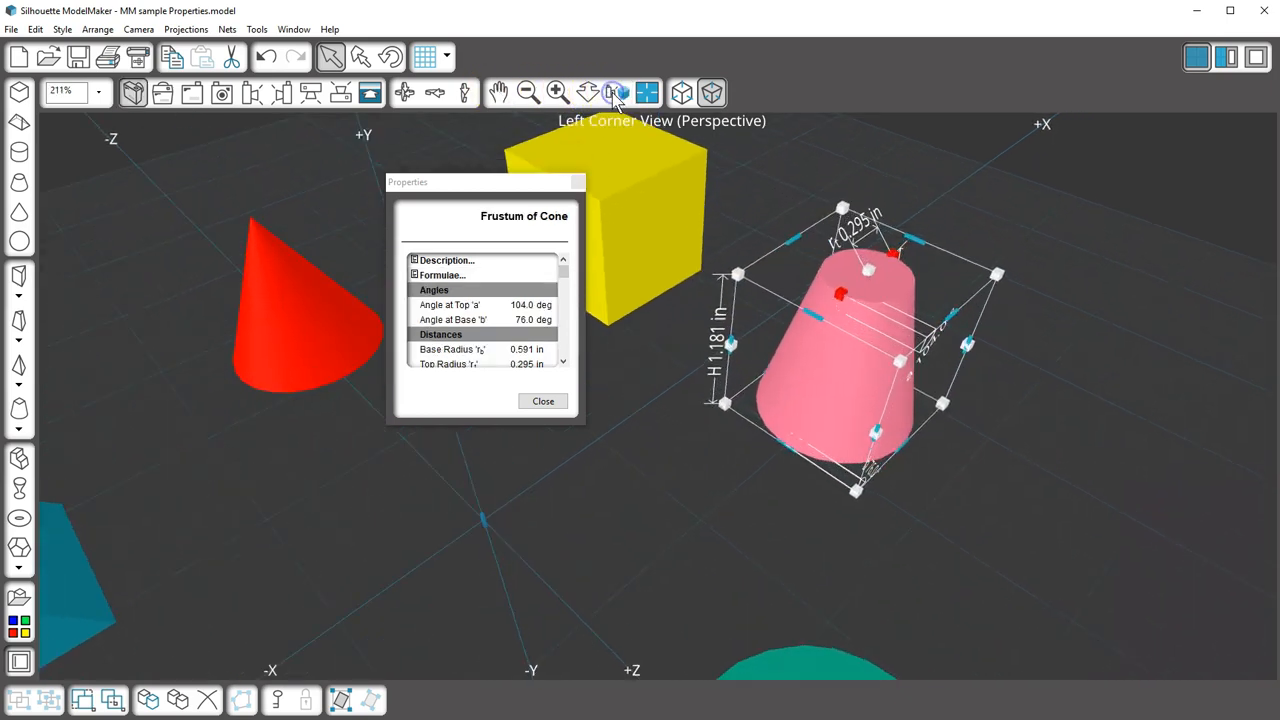
Switch to the orthographic front view showing the frustum's 1.181 in height and 104°/76° angles
left_click(557, 92)
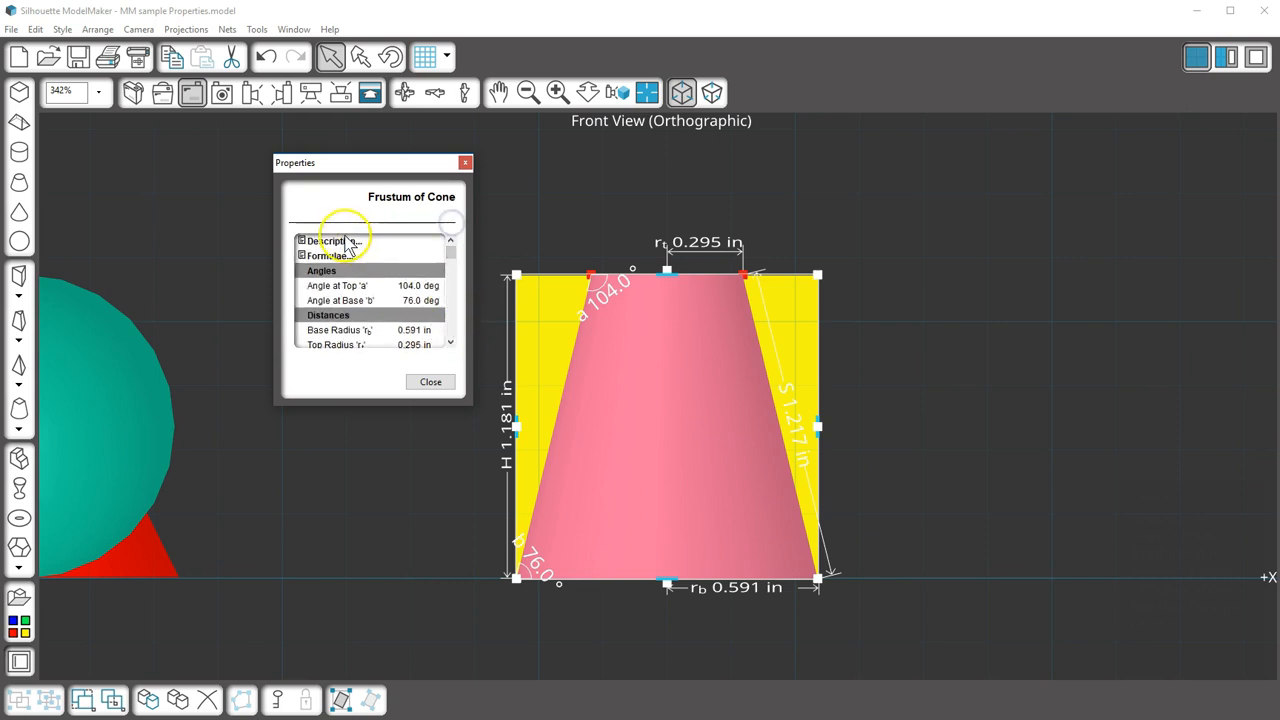
Read the Frustum of Cone description and formulae, then close that window
left_click(332, 241)
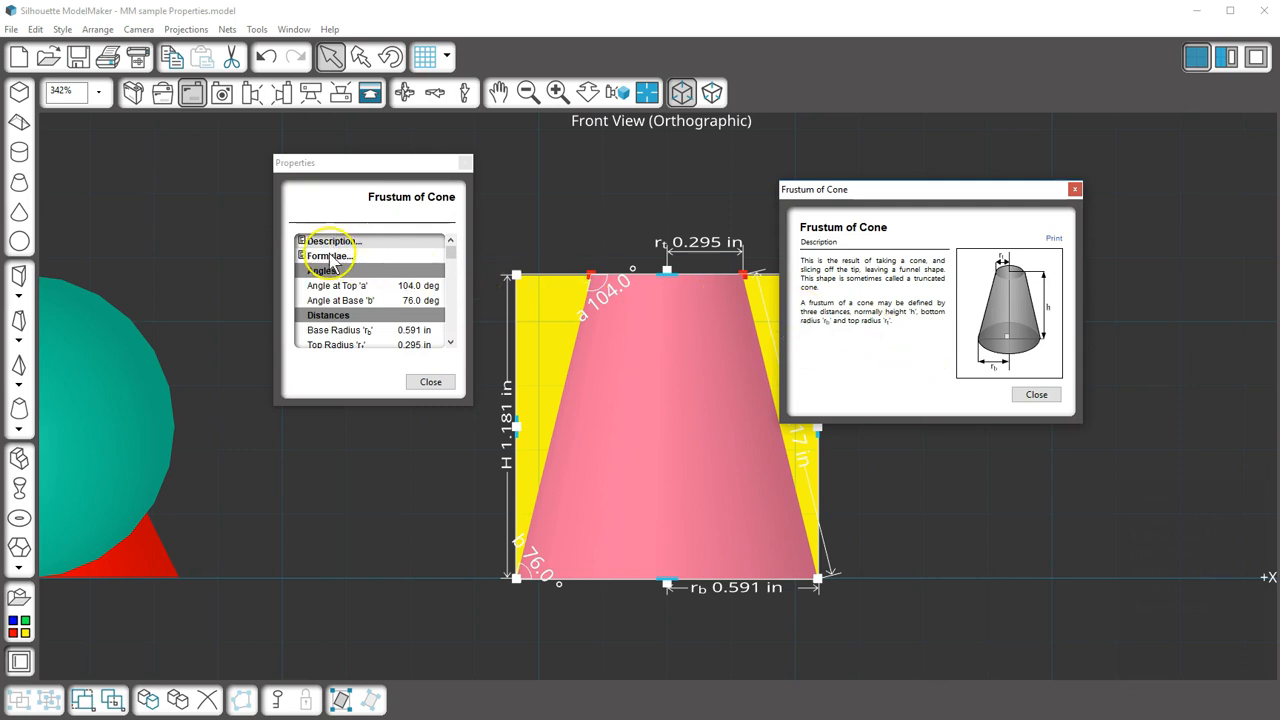
left_click(330, 256)
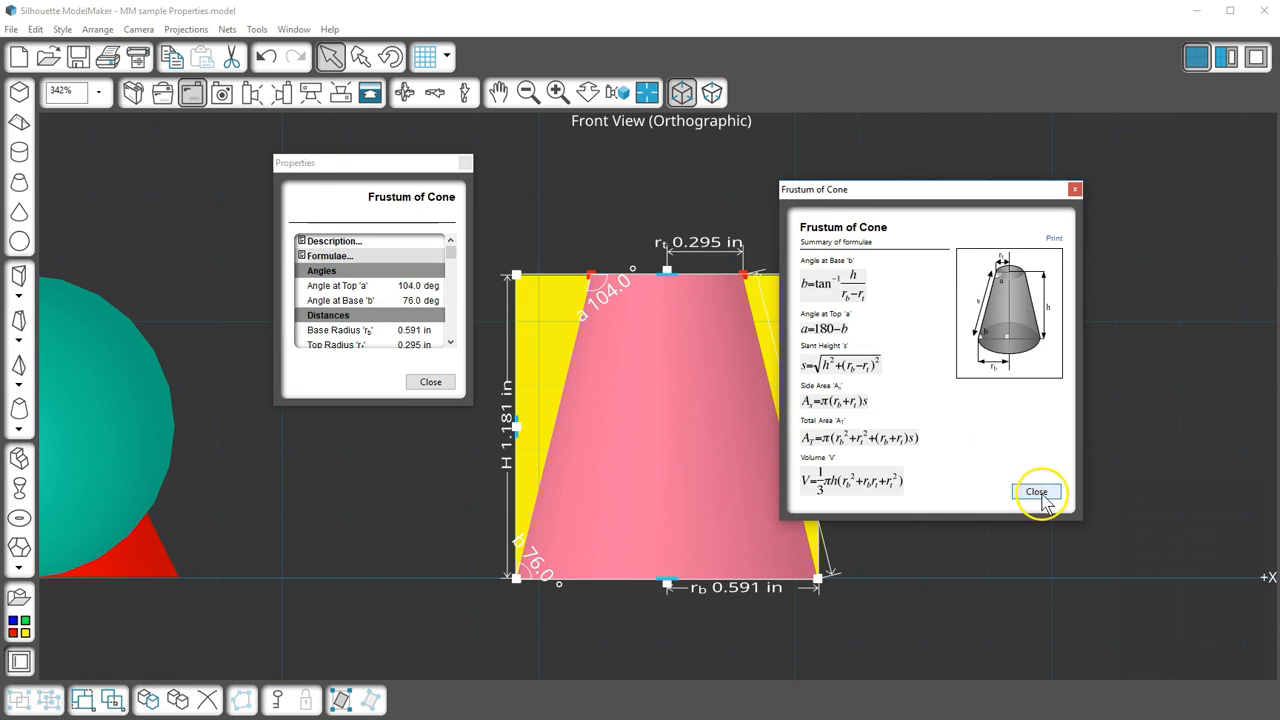
left_click(1037, 491)
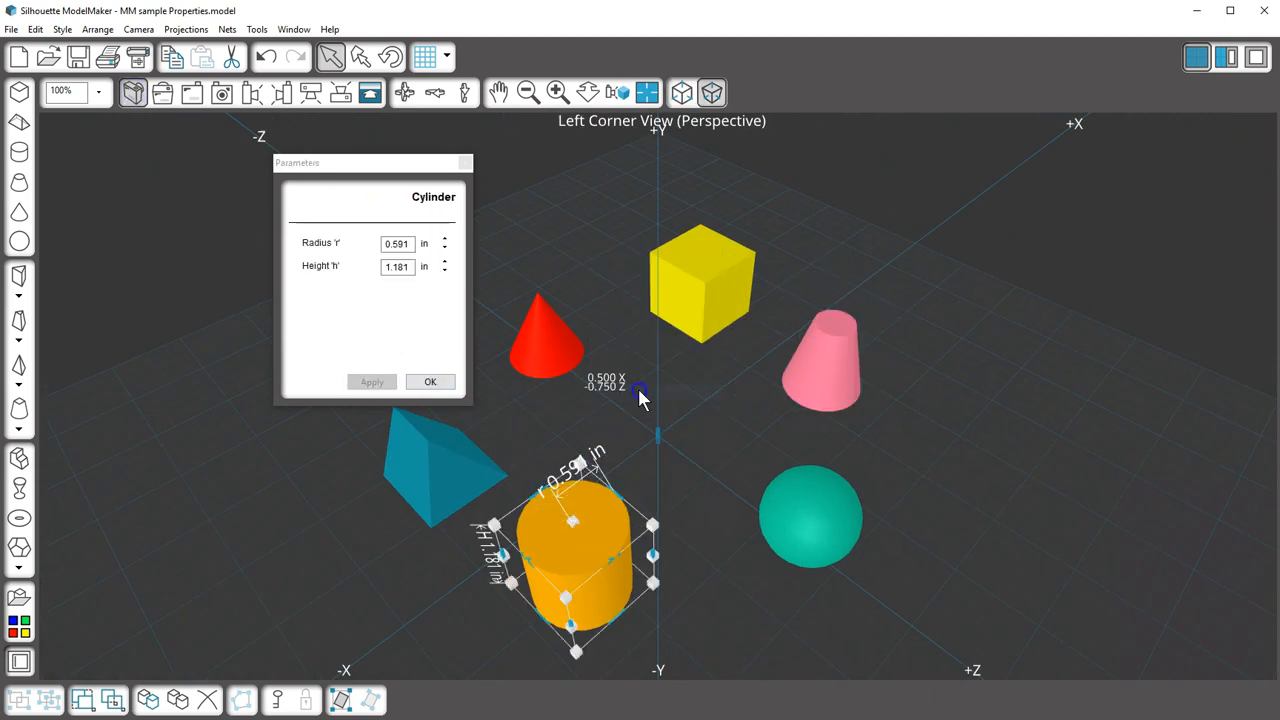
Set the orange cylinder to radius 0.5 in, height 2 in; add a 0.500×1.000 in blue cylinder
type("5")
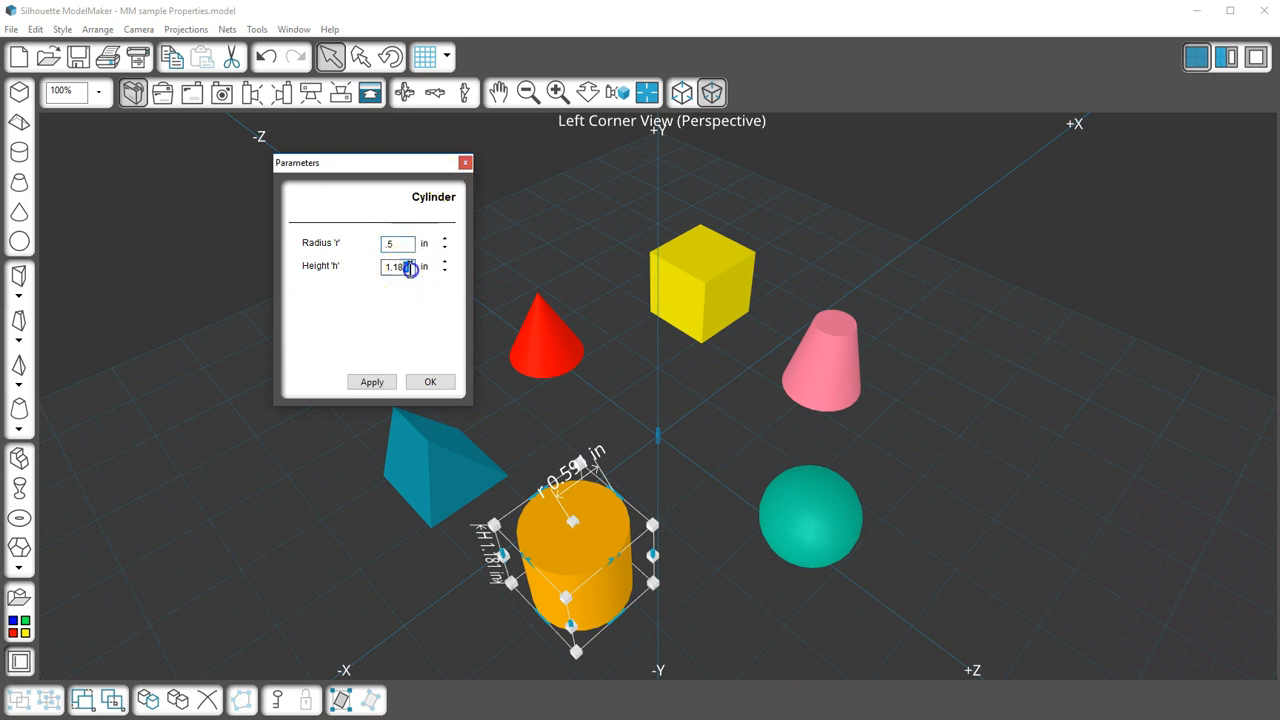
left_click(430, 382)
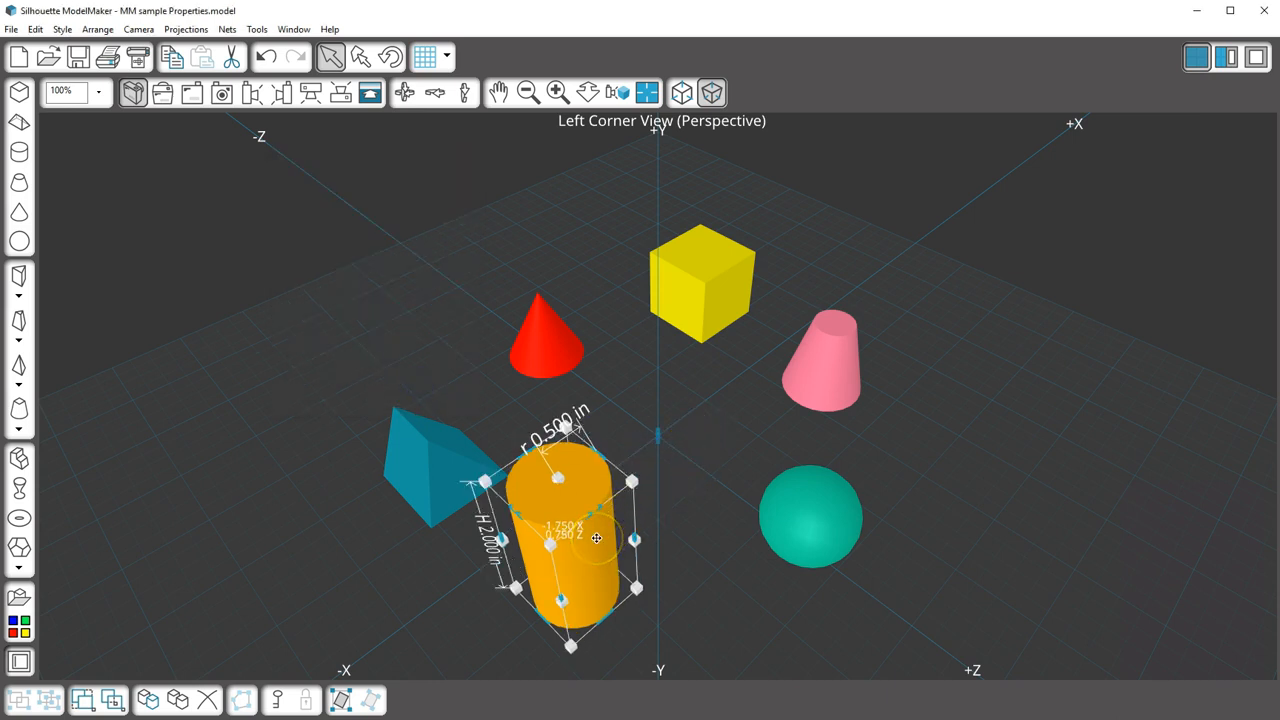
left_click(19, 662)
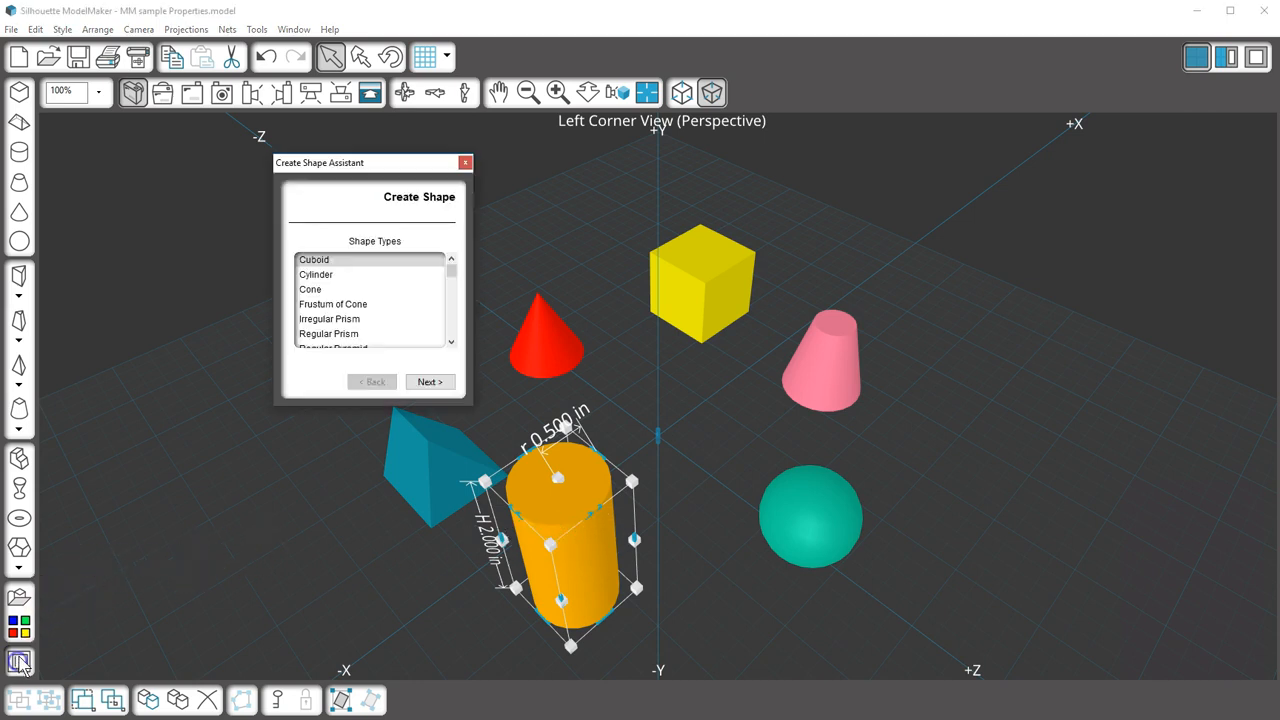
left_click(316, 274)
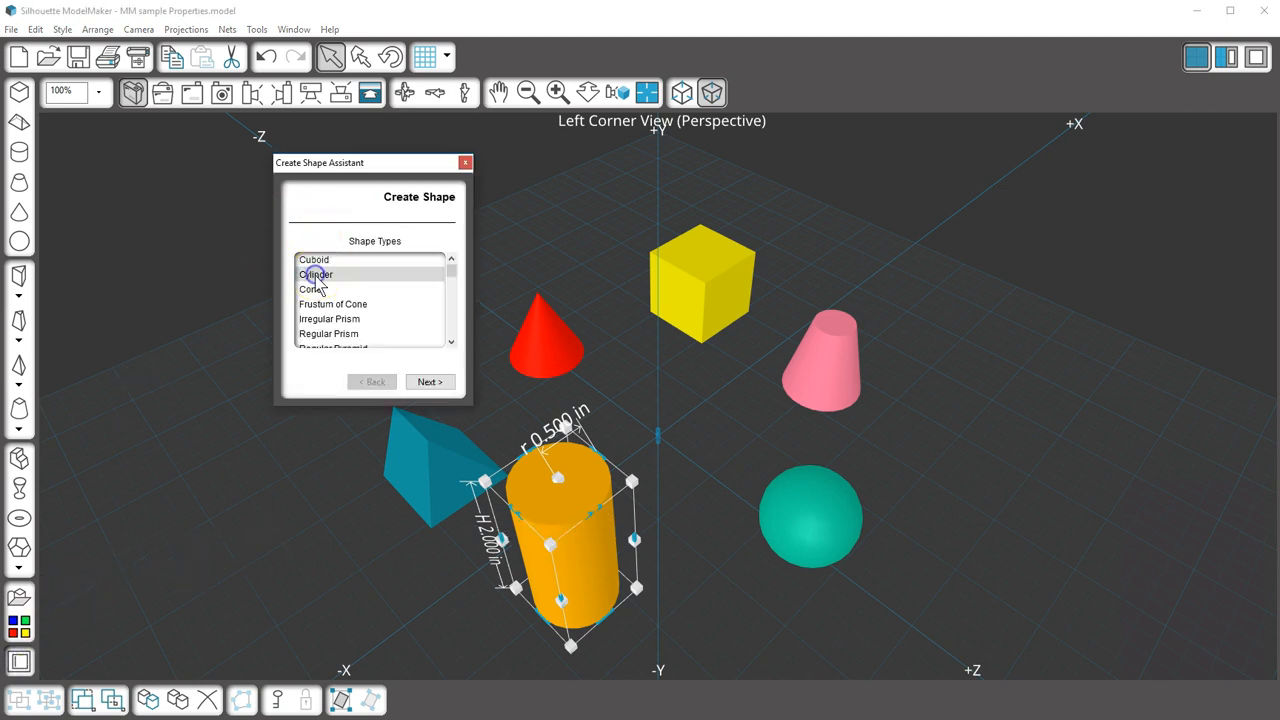
left_click(429, 381)
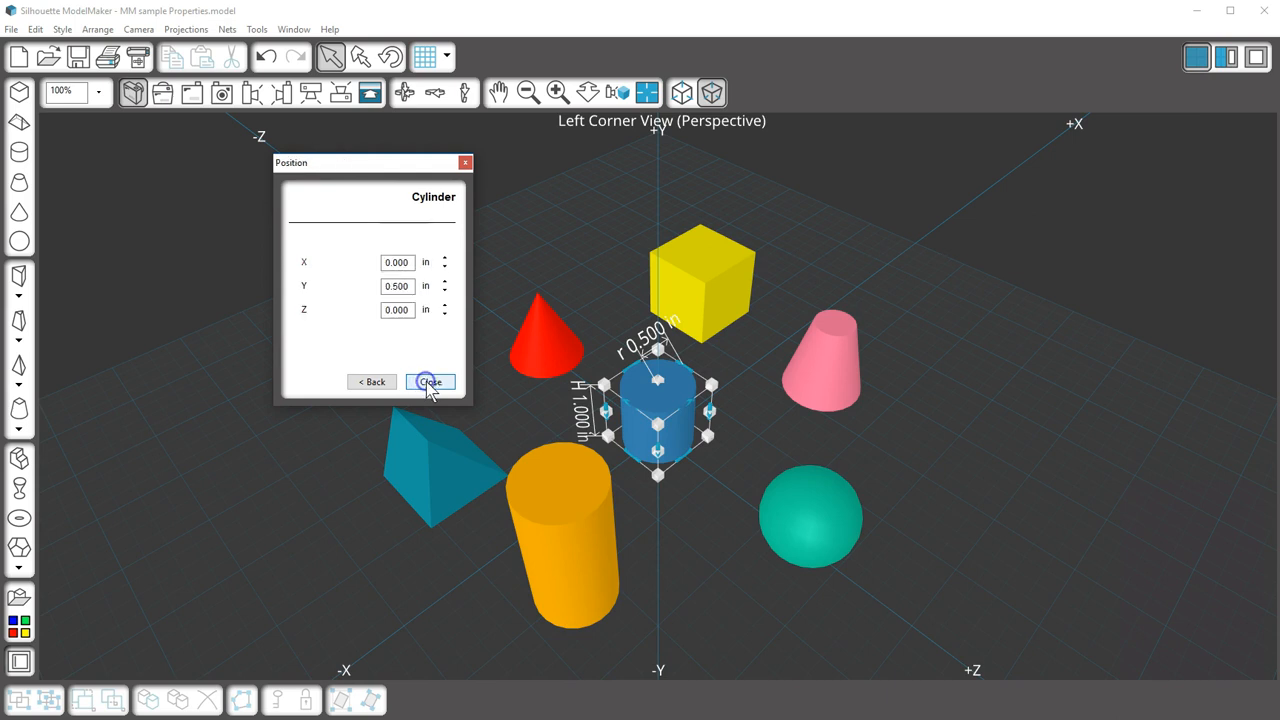
left_click(430, 382)
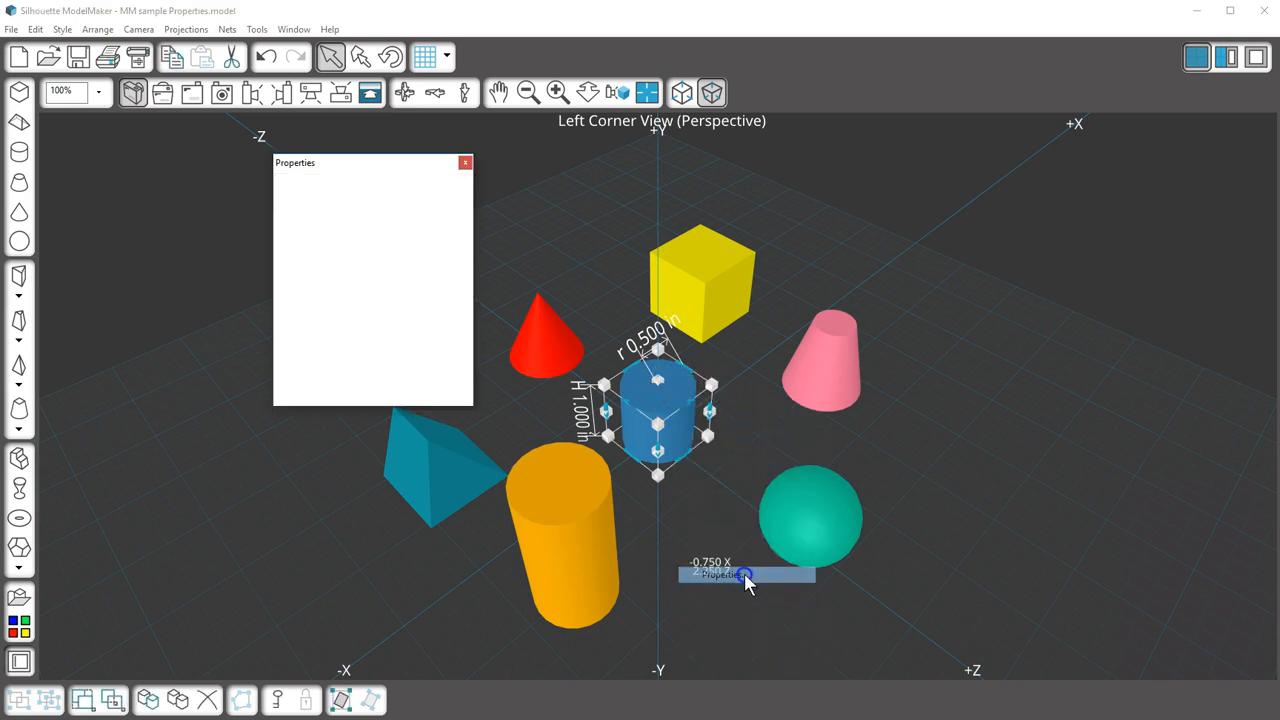
Review the blue cylinder's areas, including 4.712 in² total, then close its Properties
left_click(720, 575)
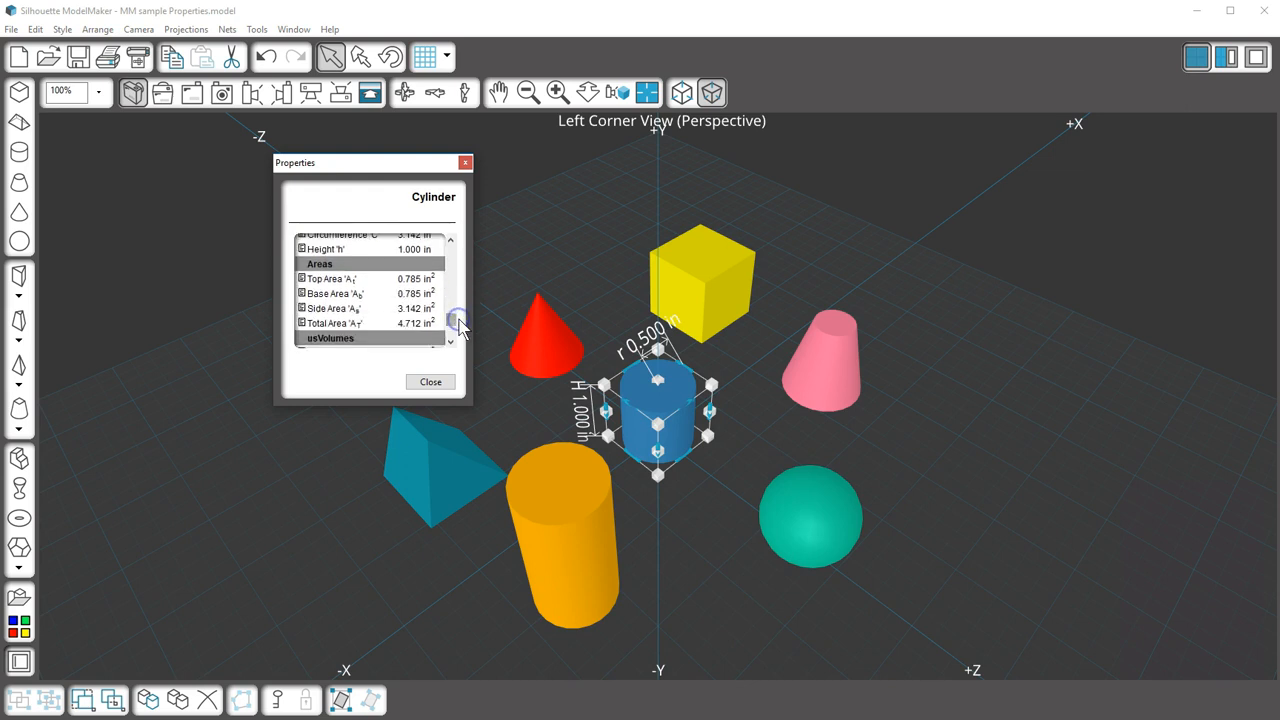
left_click(465, 162)
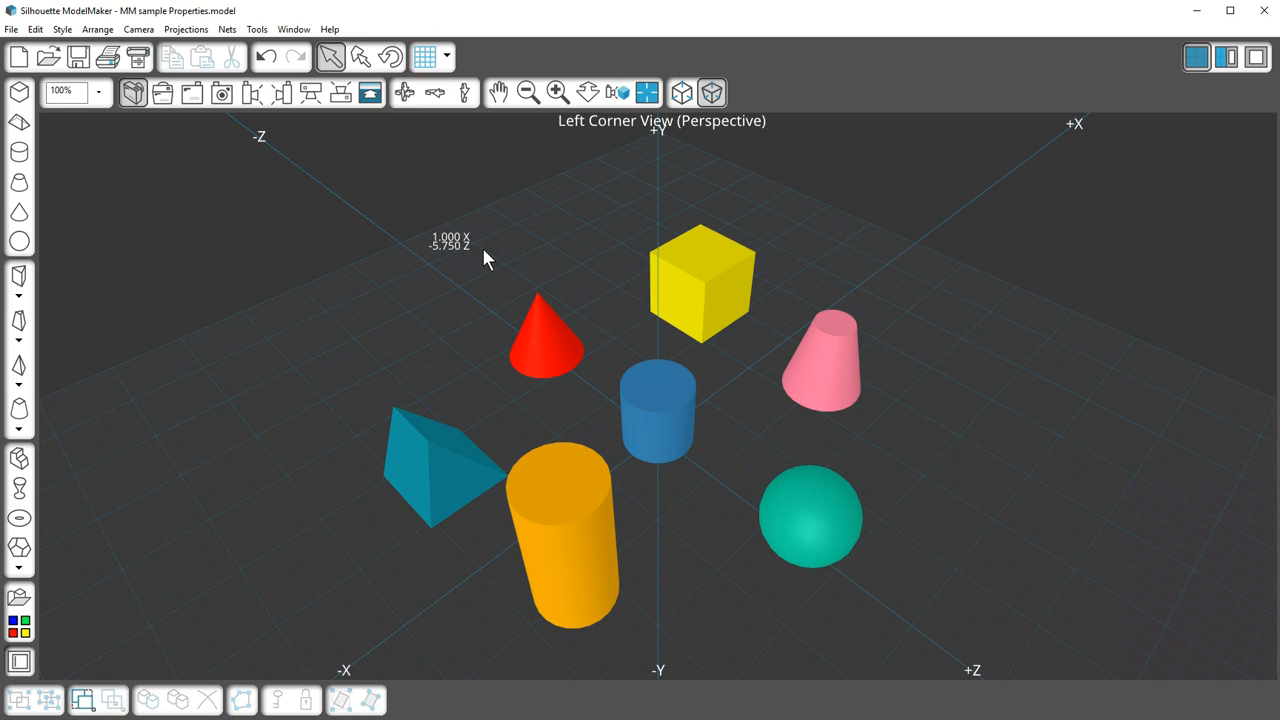
mouse_move(480, 272)
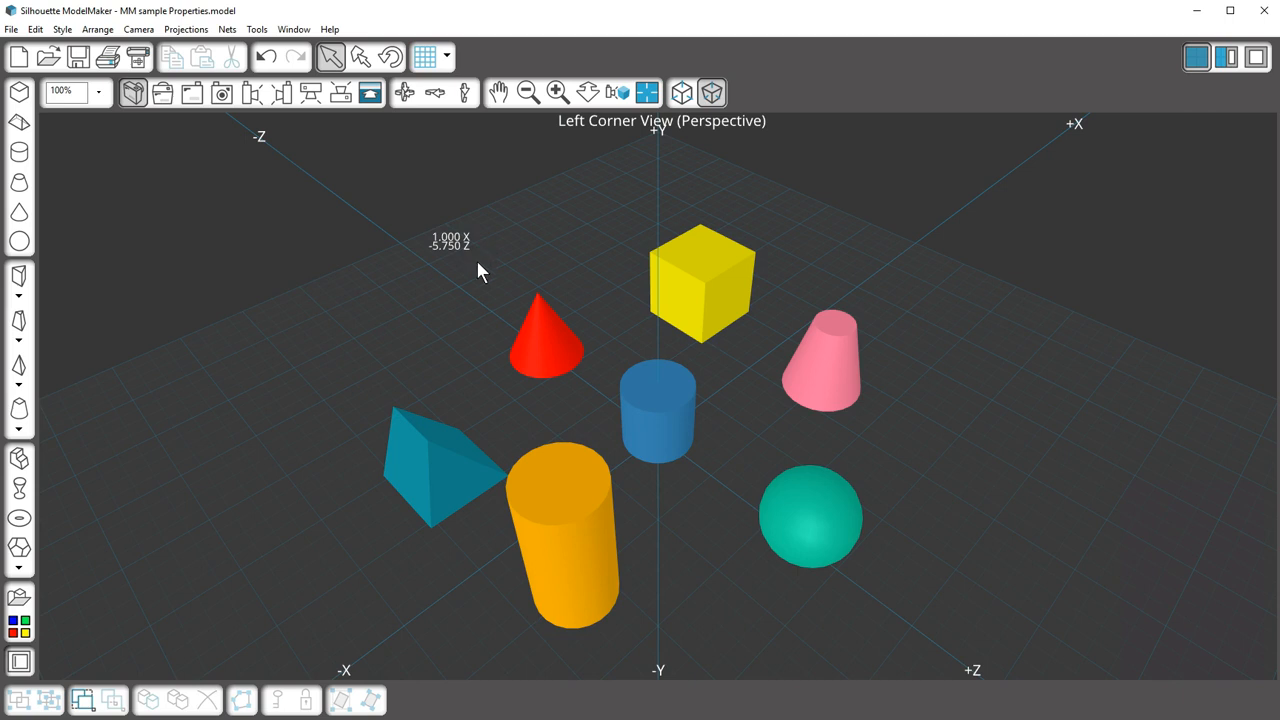